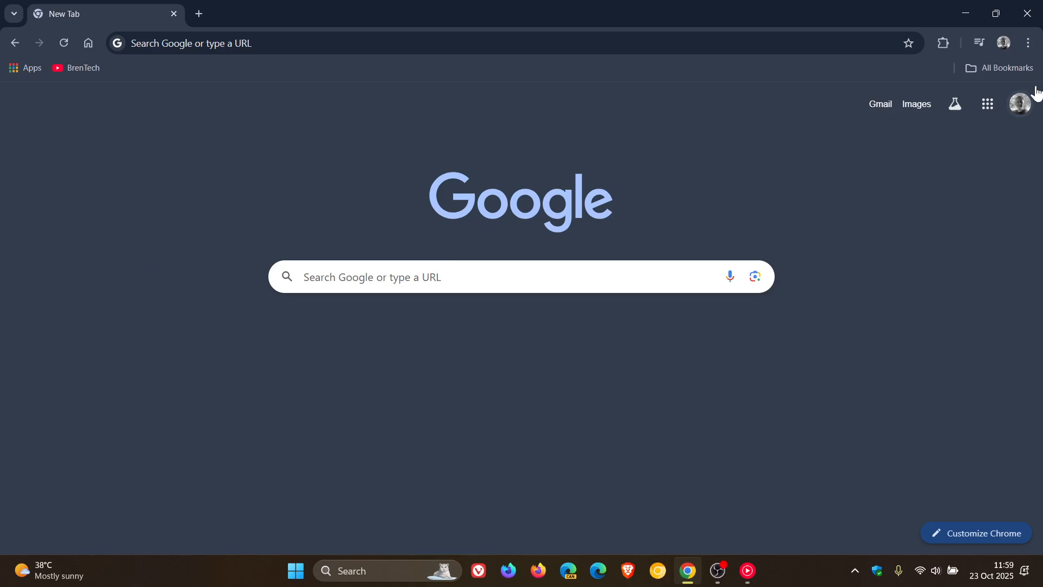
# Step: Open Chrome's About page from the main menu, confirming version 141.0.7390.123 is current
pyautogui.click(1027, 42)
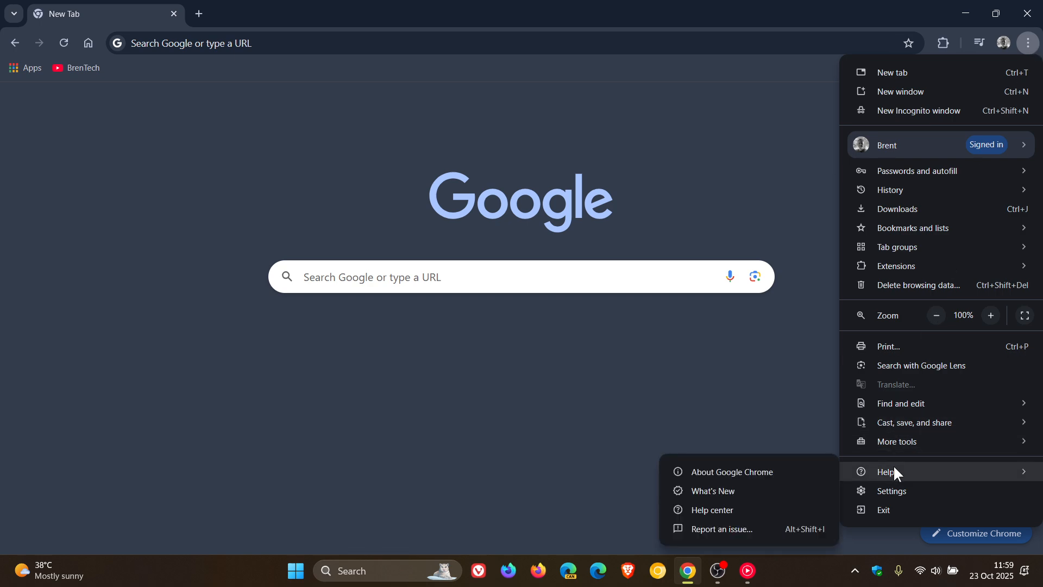
pyautogui.click(731, 471)
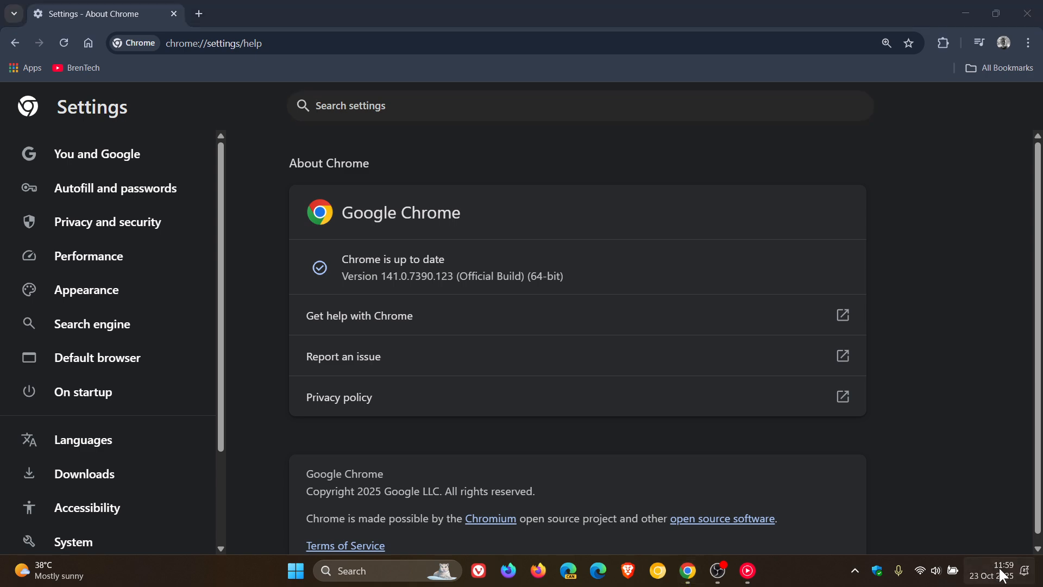
pyautogui.click(1001, 570)
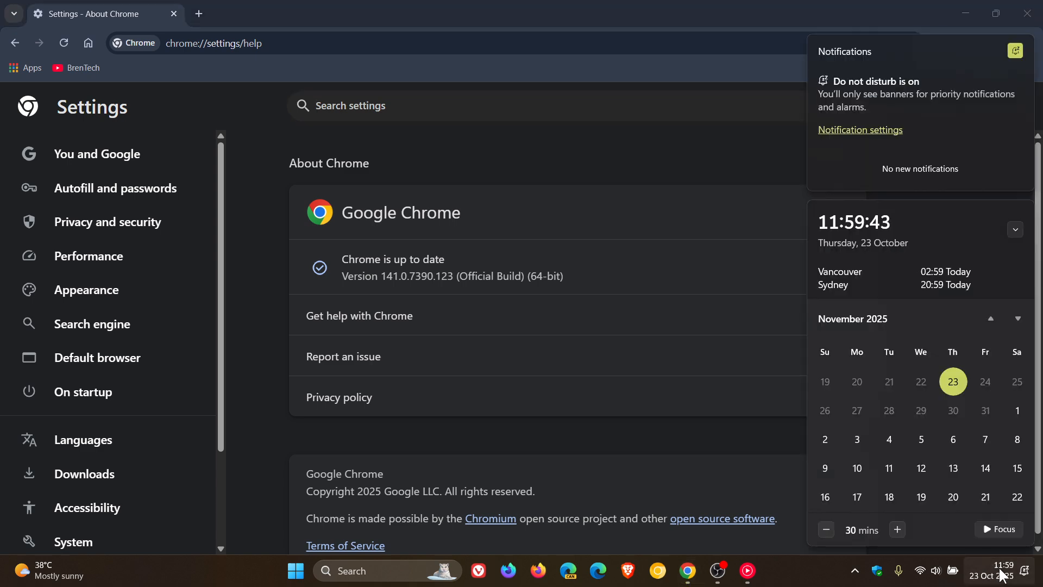
pyautogui.moveTo(921, 382)
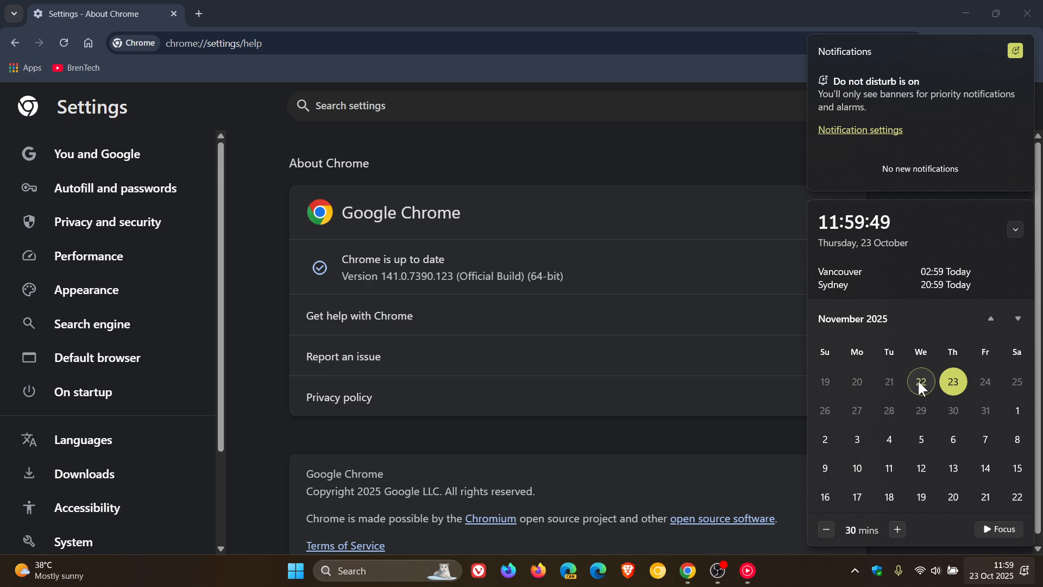
pyautogui.moveTo(898, 404)
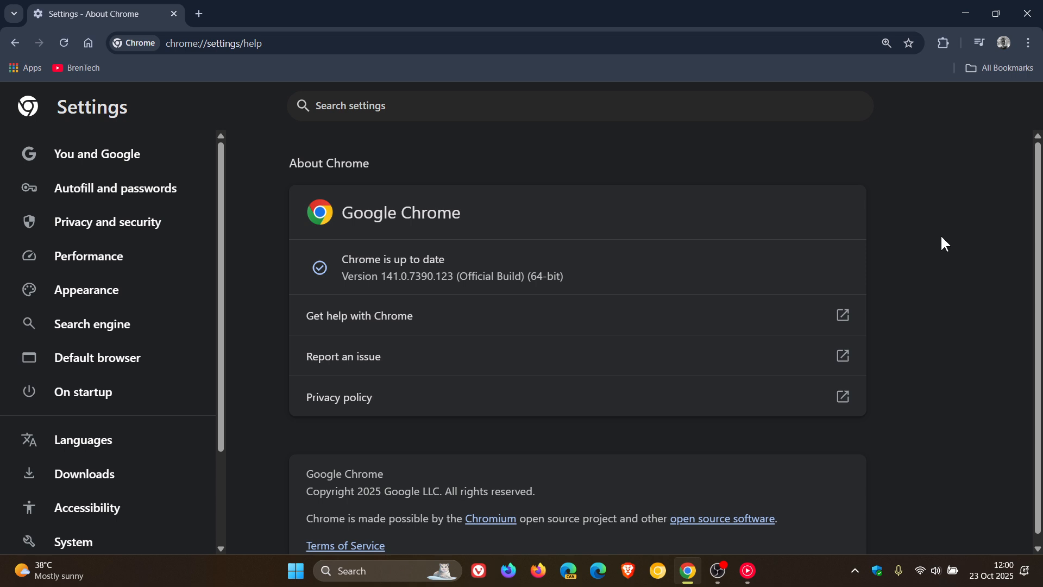
pyautogui.moveTo(760, 214)
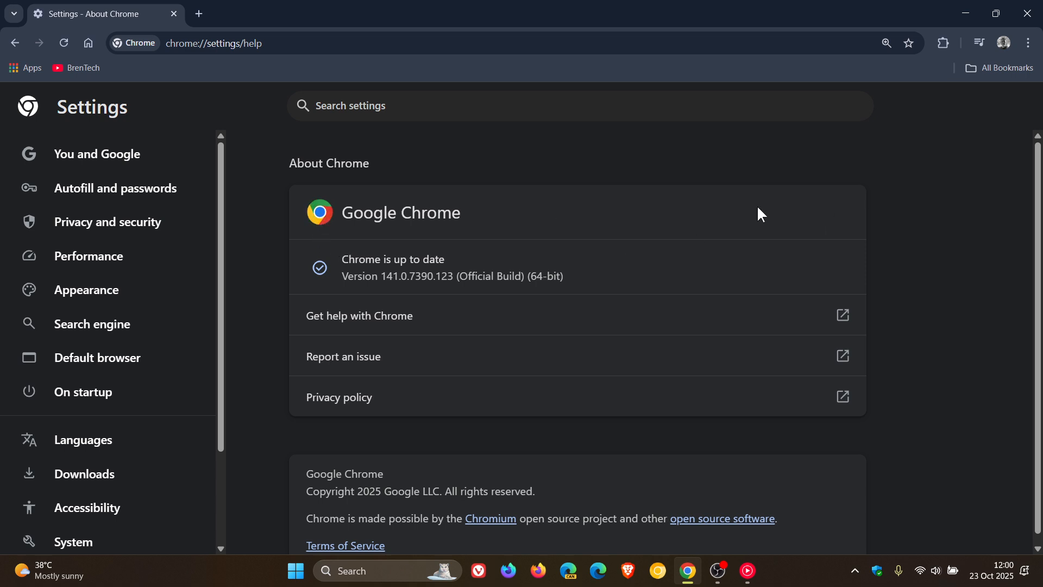
pyautogui.moveTo(924, 215)
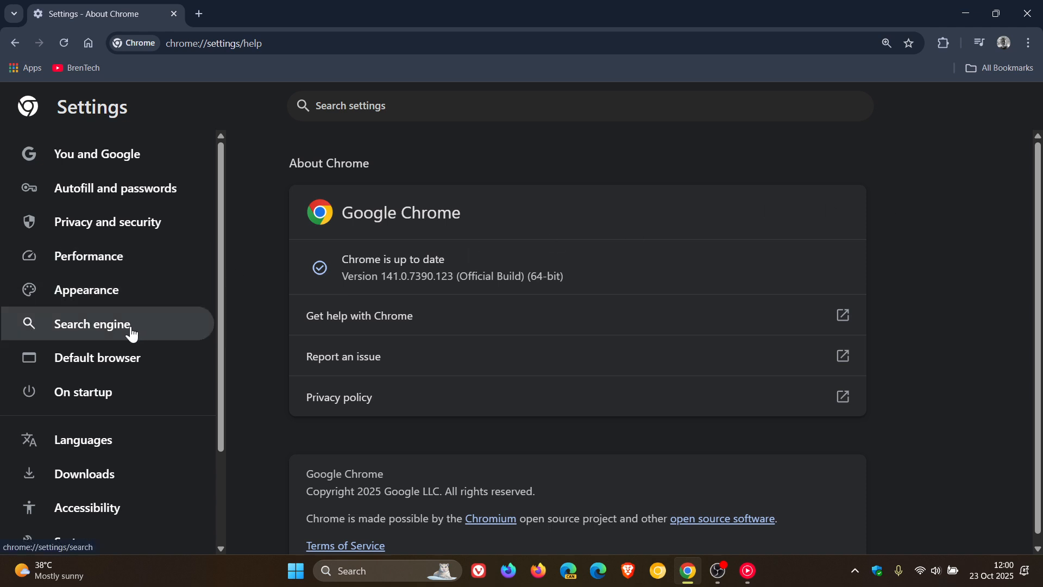
# Step: Select Privacy and security in the Settings sidebar
pyautogui.click(107, 222)
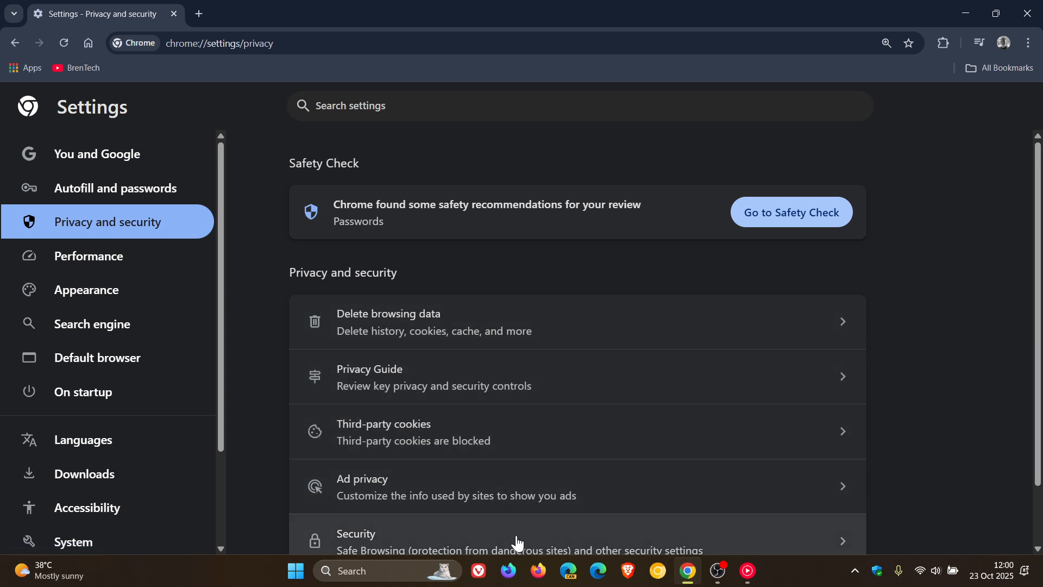
# Step: Open the Security page to view Safe Browsing set to Enhanced protection
pyautogui.click(466, 539)
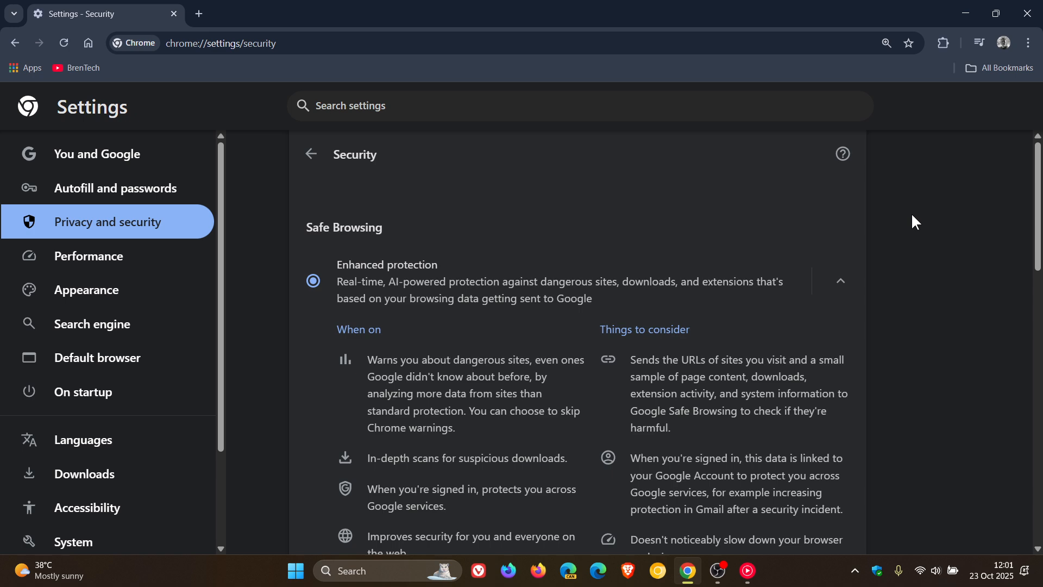
pyautogui.moveTo(87, 43)
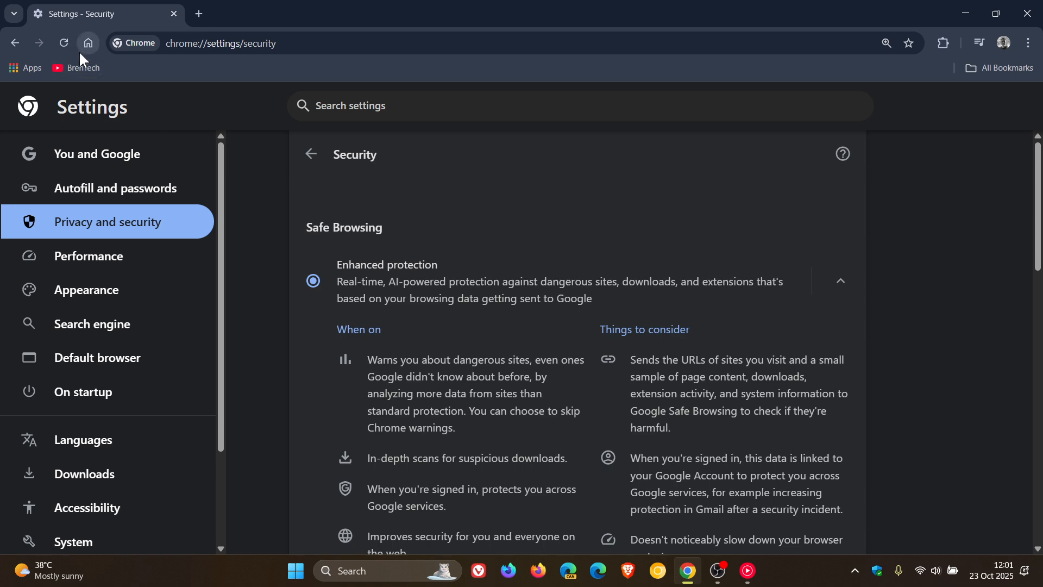
# Step: Replace the Security settings tab with the Google new tab page via Home
pyautogui.click(87, 43)
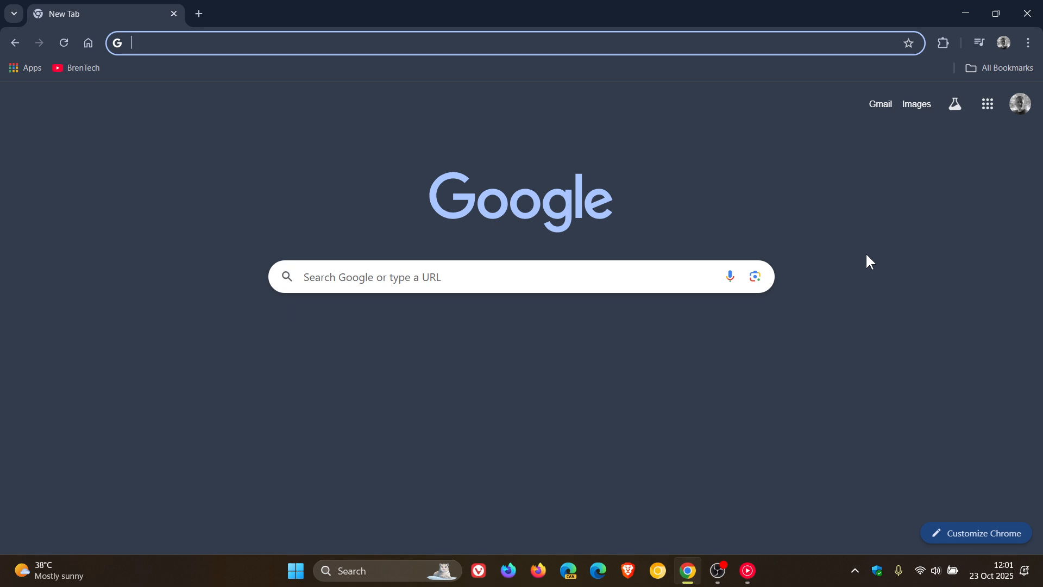
pyautogui.moveTo(859, 327)
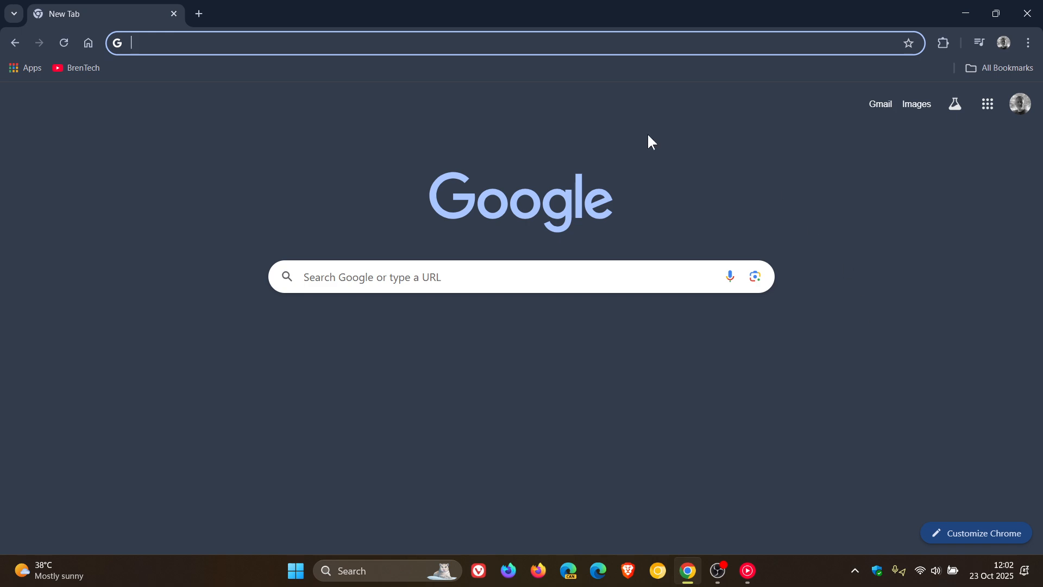
pyautogui.moveTo(809, 344)
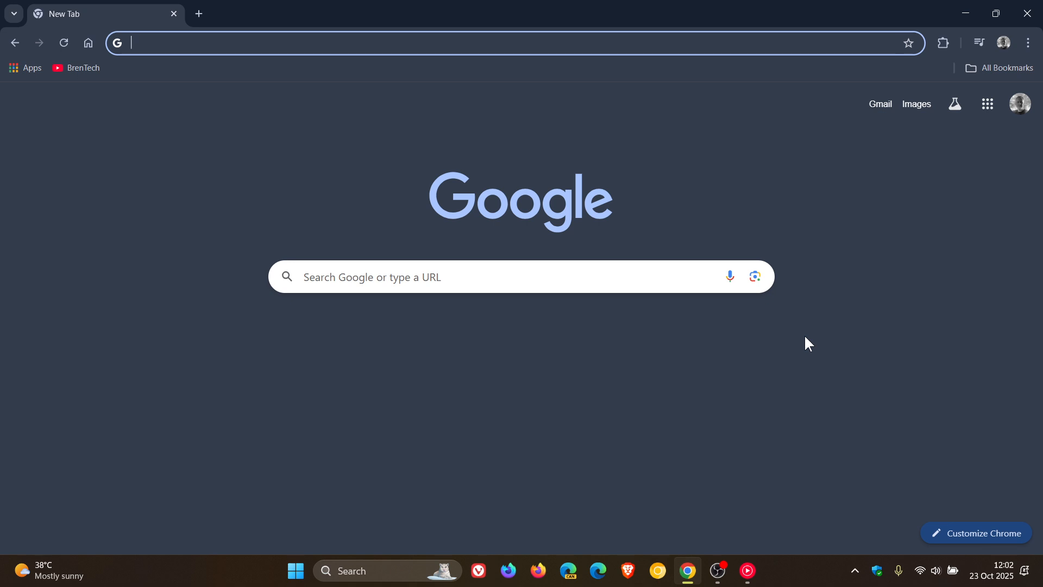
pyautogui.moveTo(598, 570)
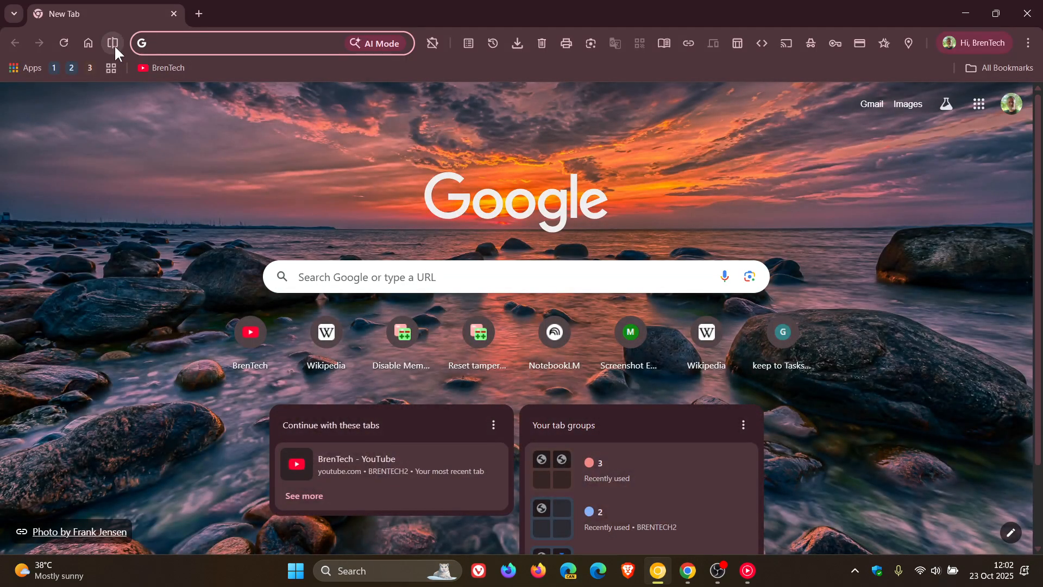
# Step: Split the Canary window into two new-tab views, then close the left view
pyautogui.click(112, 43)
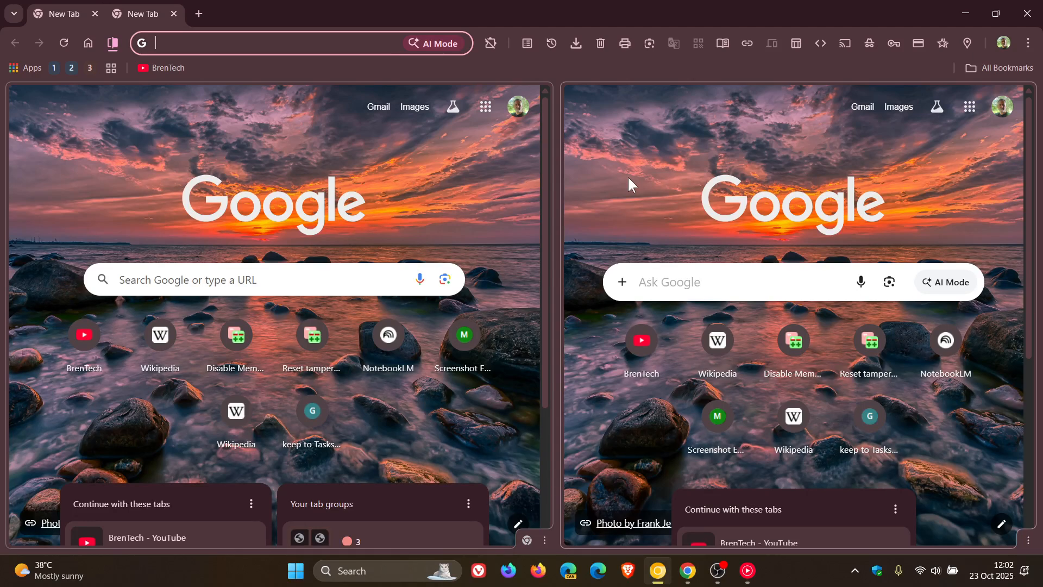
pyautogui.moveTo(528, 240)
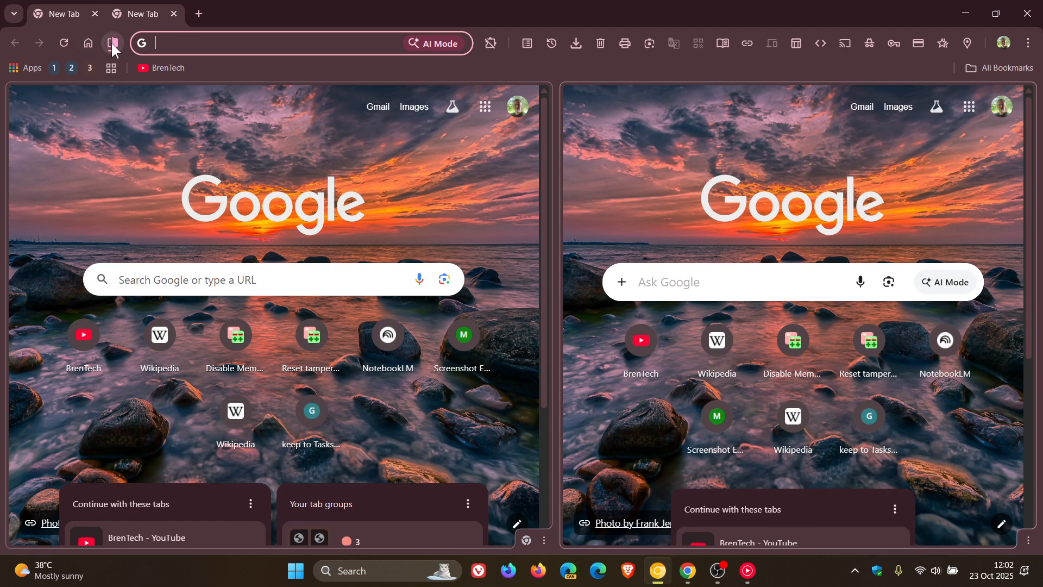
pyautogui.click(112, 42)
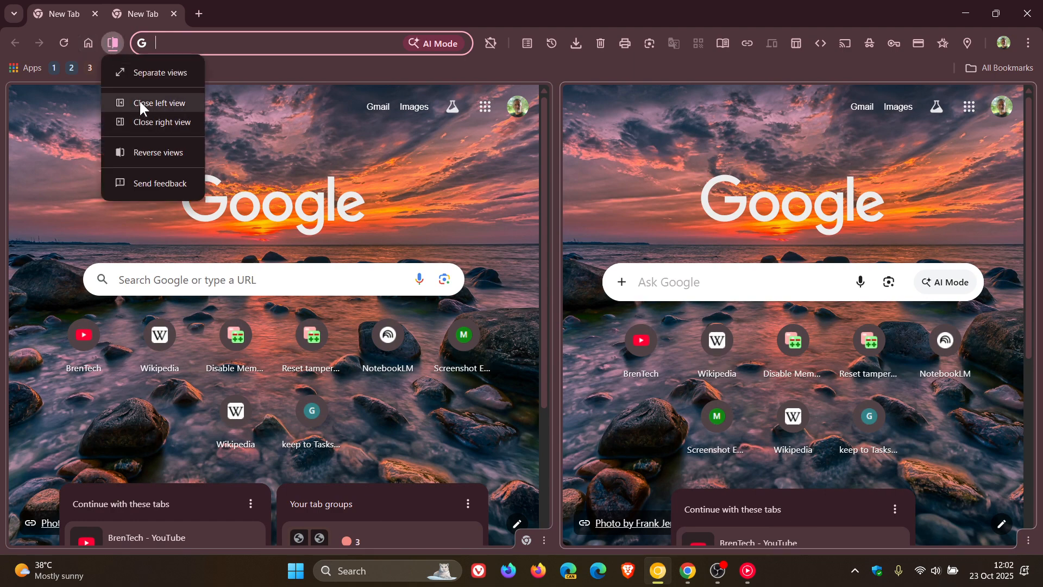
pyautogui.click(158, 103)
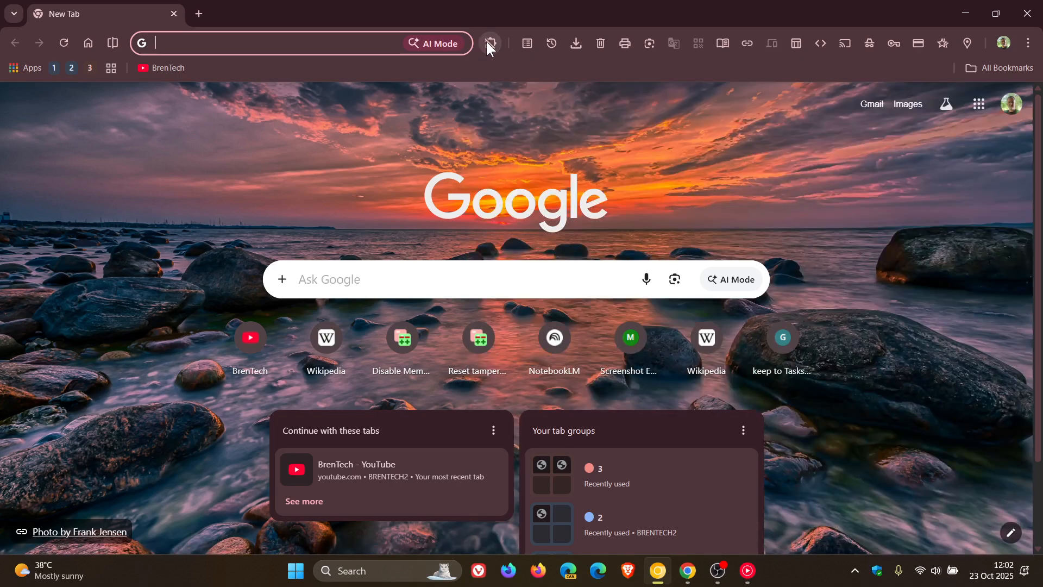
# Step: Open Manage extensions, showing Highlighter, uBlock Origin and uBlock Origin Lite enabled
pyautogui.click(490, 42)
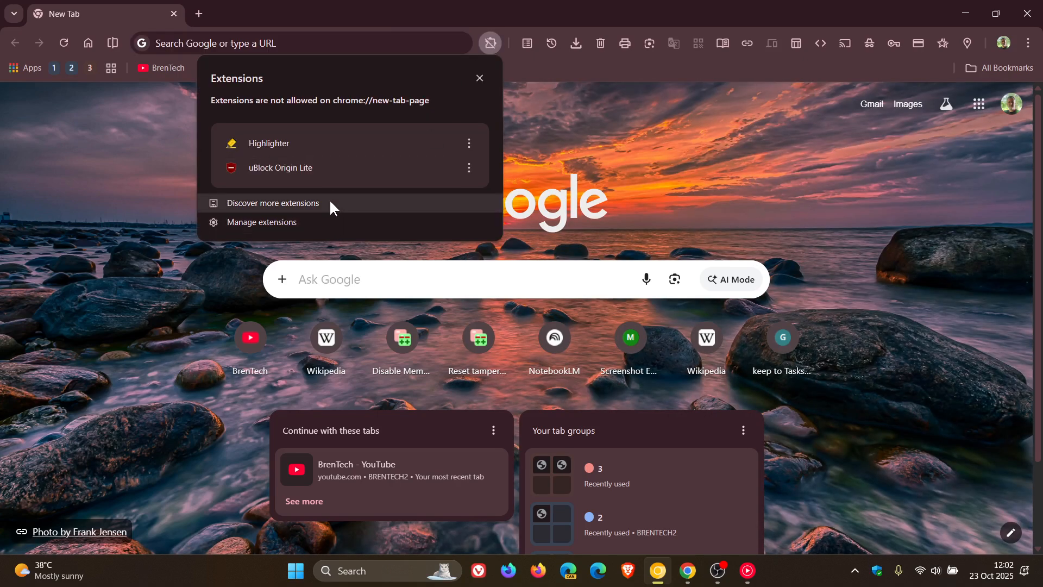
pyautogui.click(262, 223)
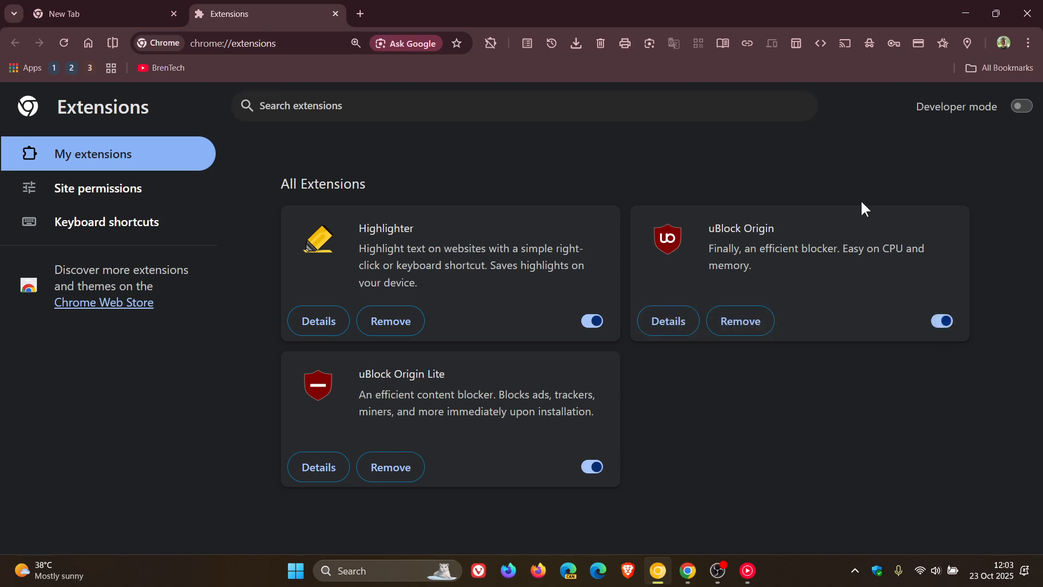
pyautogui.moveTo(769, 228)
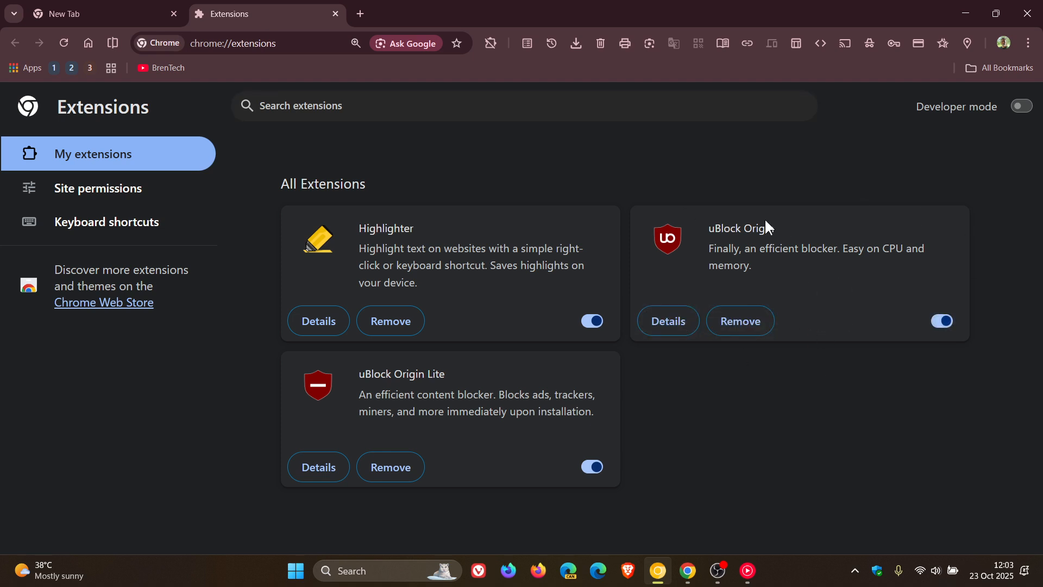
pyautogui.moveTo(827, 327)
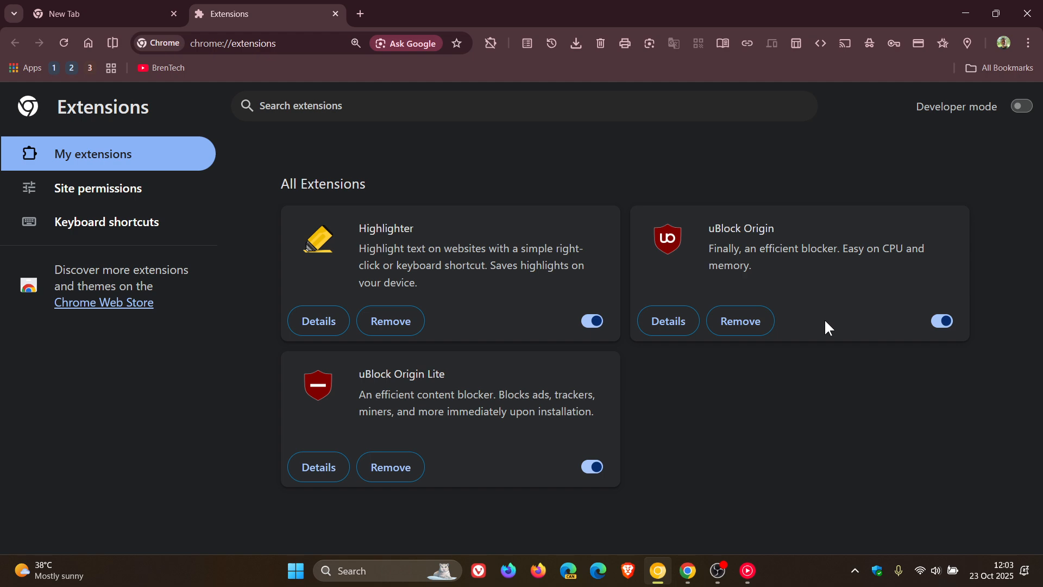
pyautogui.moveTo(731, 394)
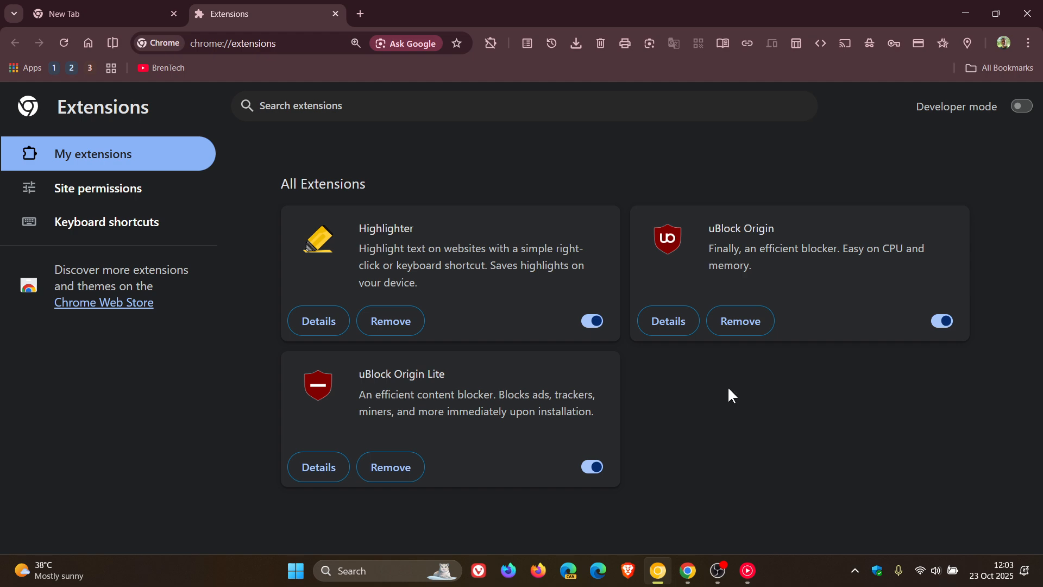
# Step: In regular Chrome, open Manage extensions and turn on Developer mode to re-enable uBlock Origin
pyautogui.click(335, 13)
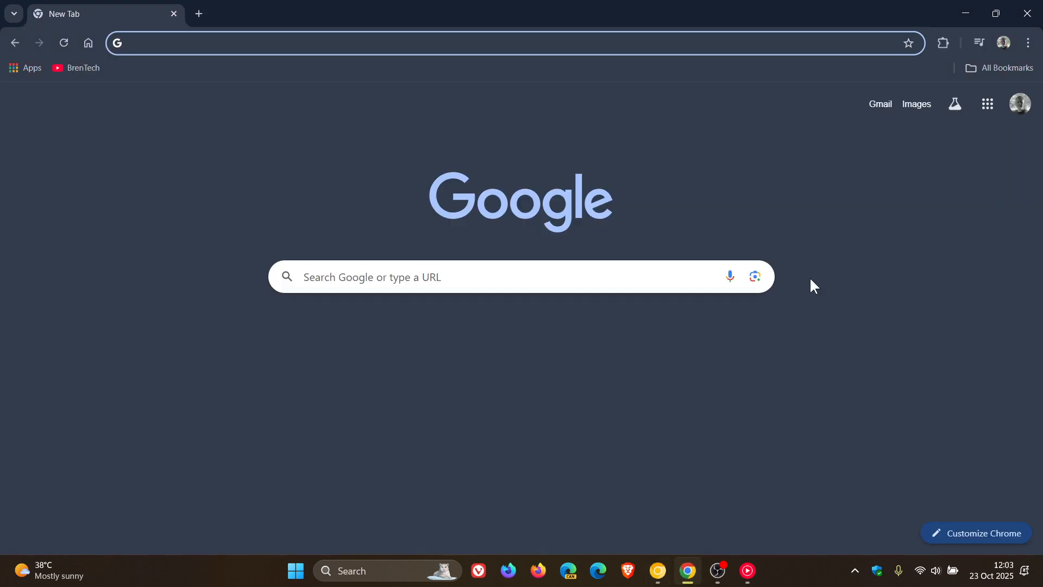
pyautogui.click(942, 43)
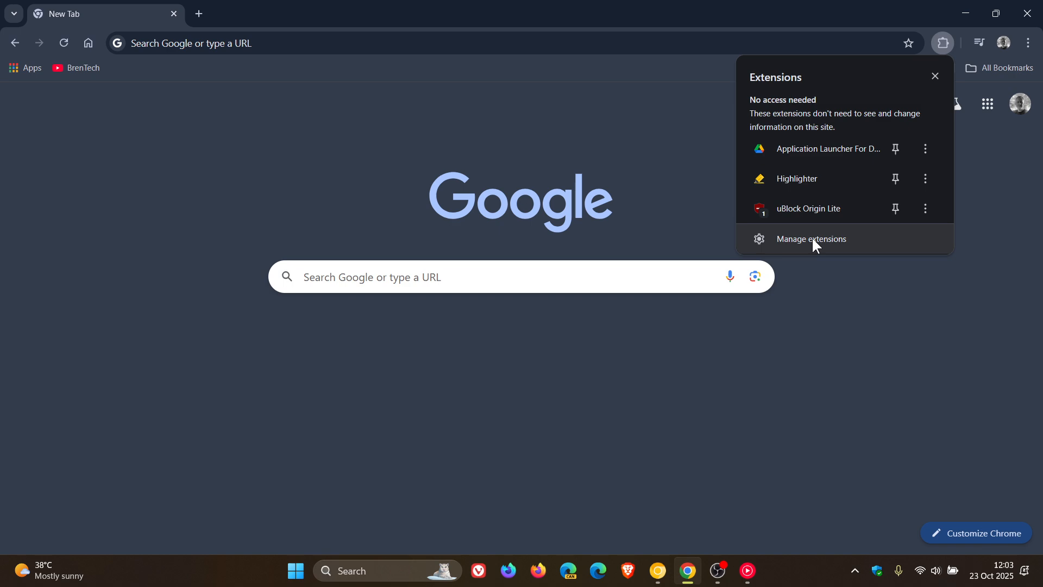
pyautogui.click(811, 239)
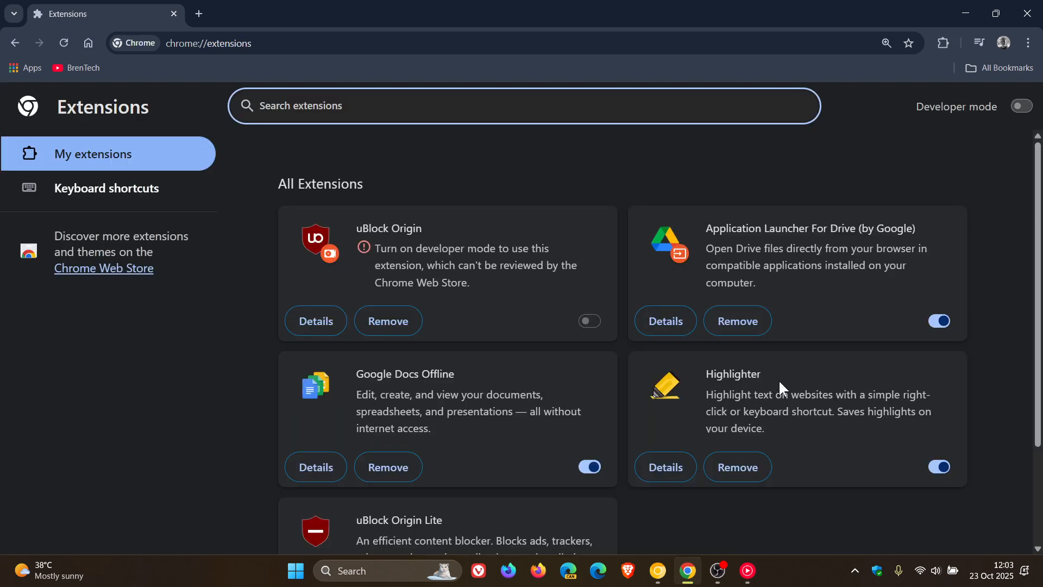
pyautogui.click(1019, 106)
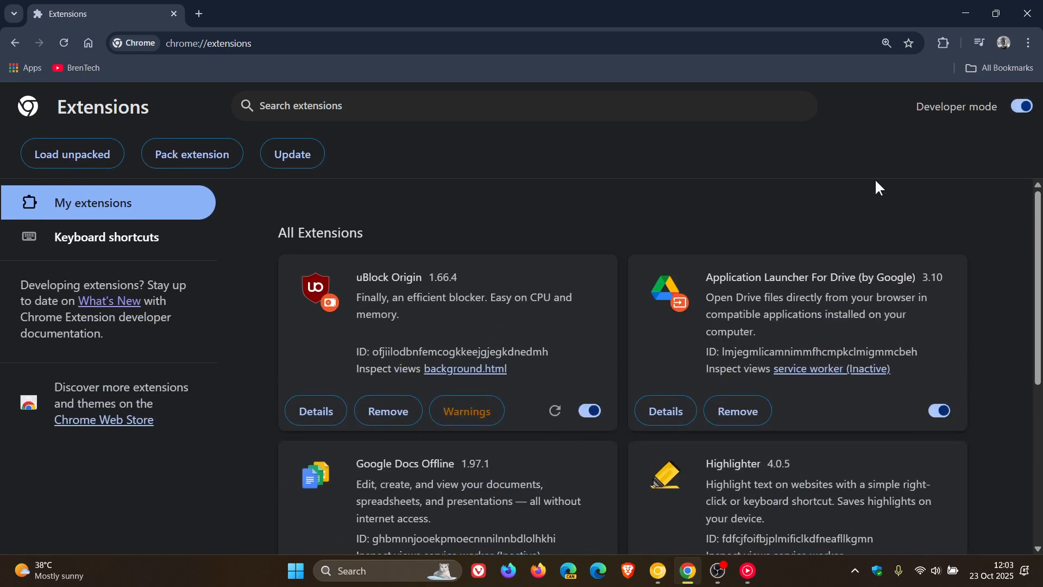
pyautogui.moveTo(528, 320)
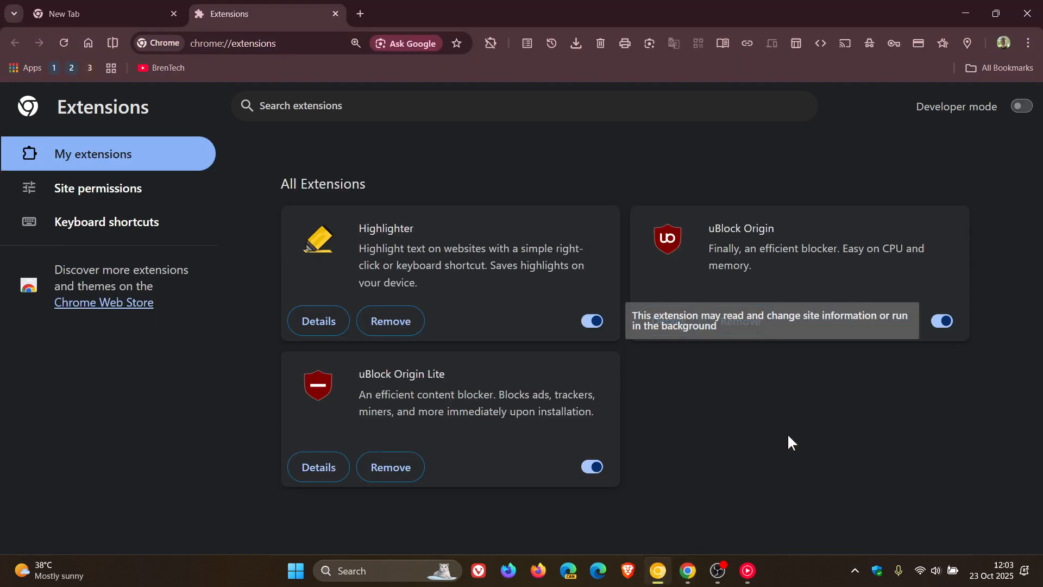
pyautogui.moveTo(838, 389)
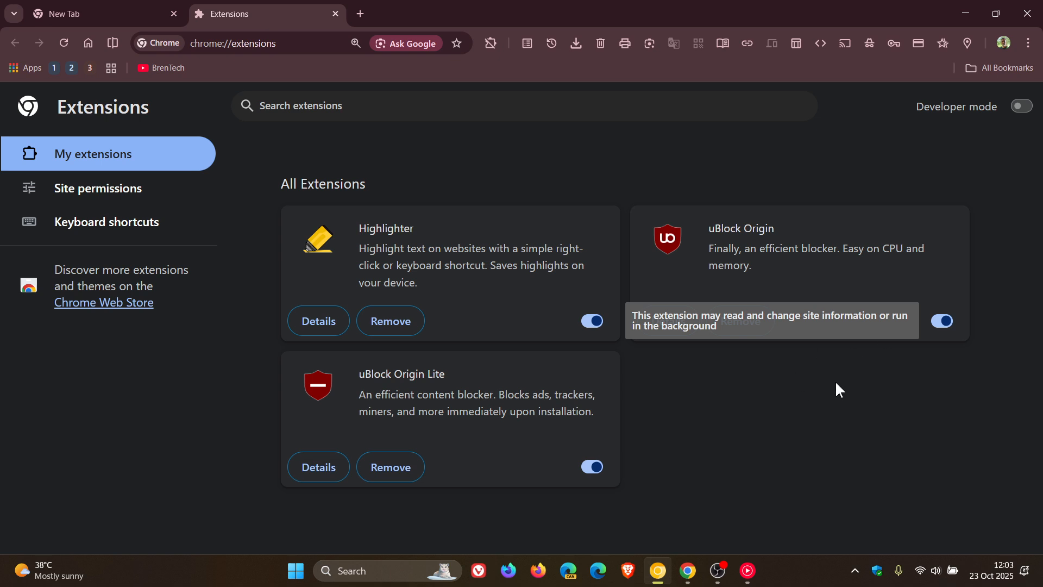
pyautogui.moveTo(838, 400)
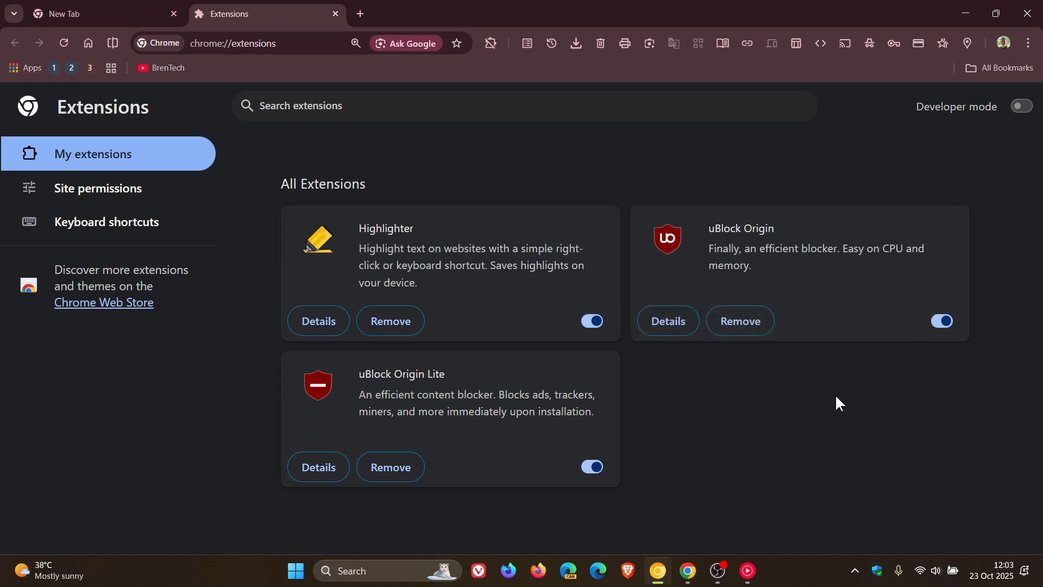
pyautogui.moveTo(809, 288)
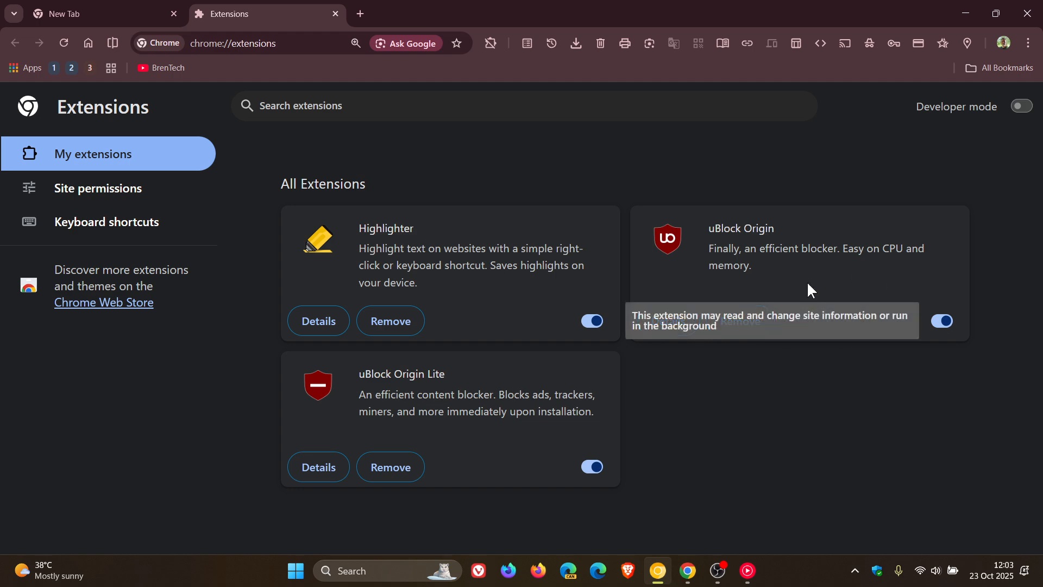
pyautogui.moveTo(798, 301)
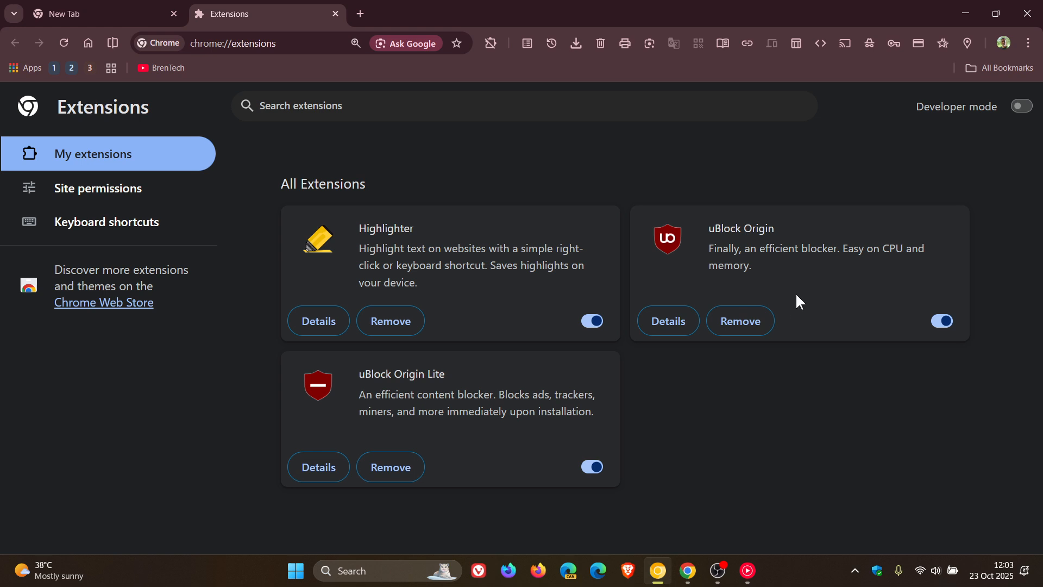
pyautogui.moveTo(805, 446)
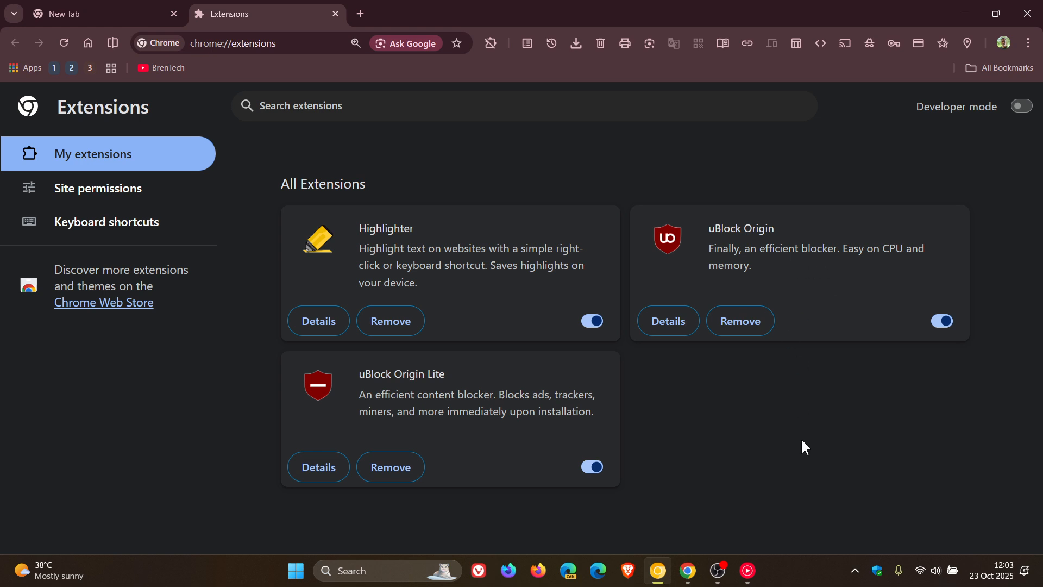
pyautogui.click(1021, 106)
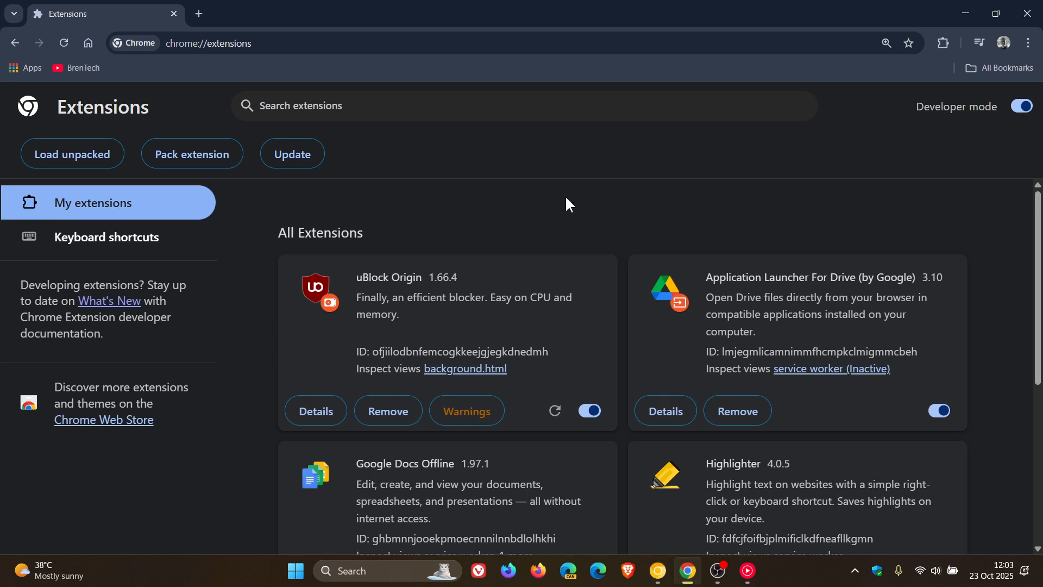